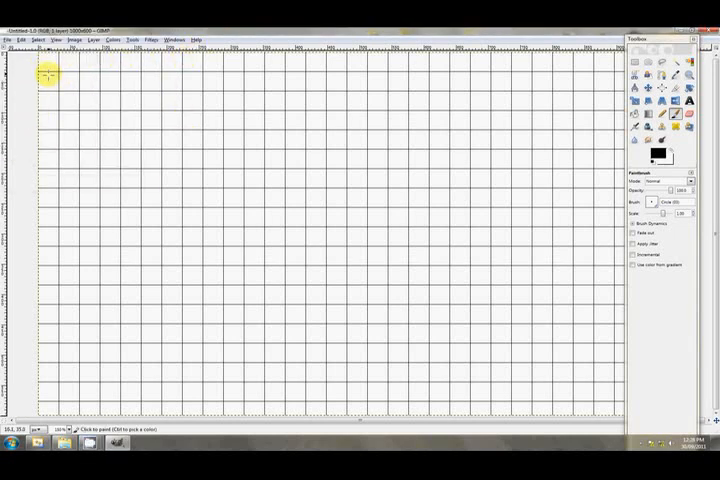
- Handwrite 'shrd shift right double precision' and 'shld left' with ditto marks
drag(45, 75, 70, 80)
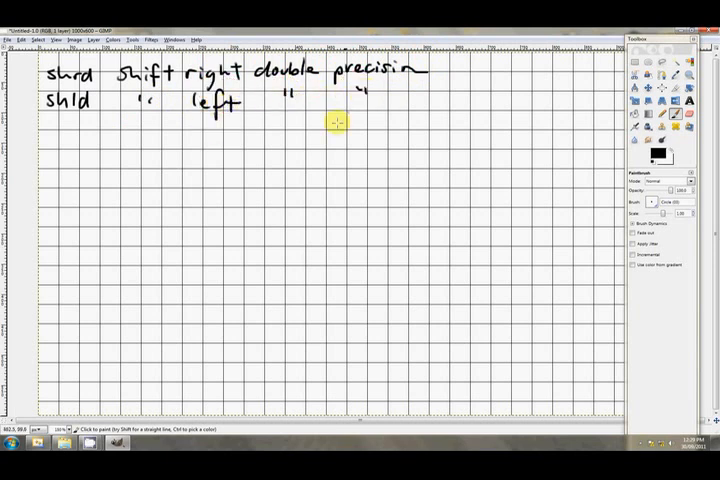
mouse_move(72, 124)
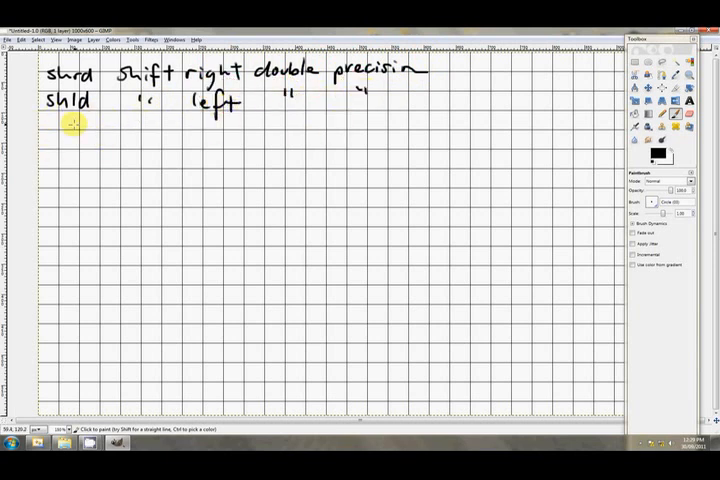
mouse_move(135, 157)
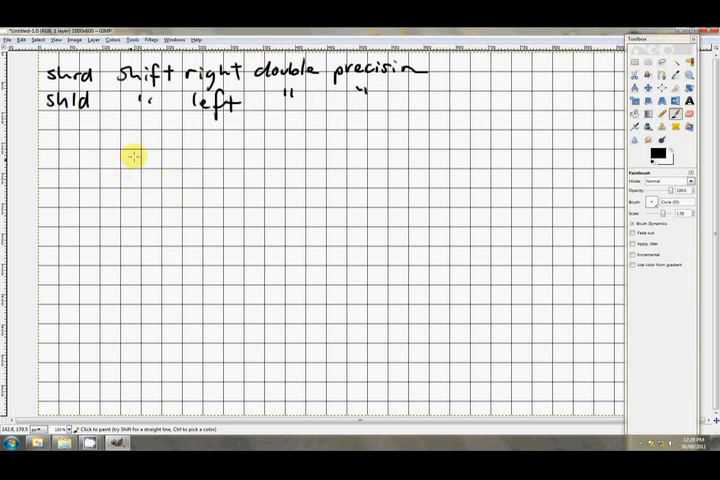
drag(128, 155, 175, 165)
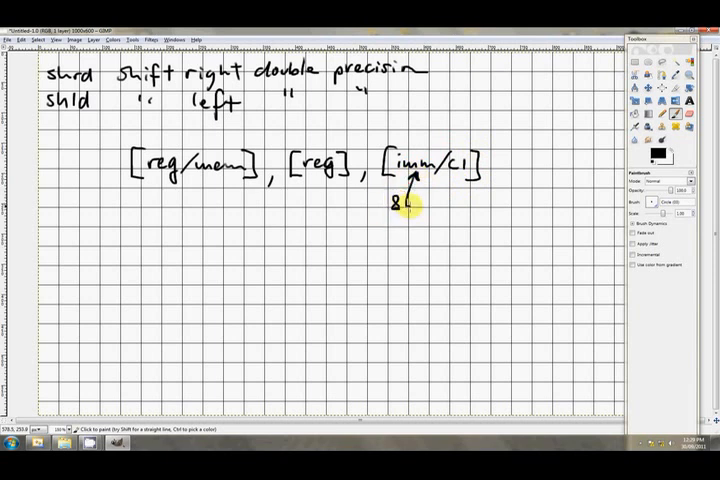
text(bit)
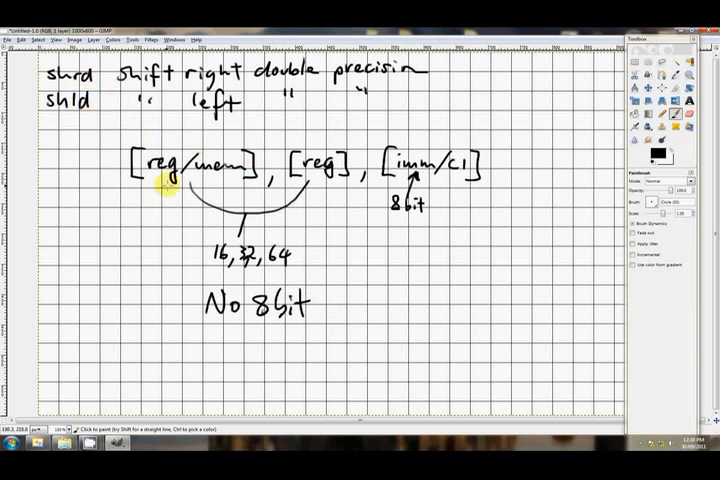
mouse_move(408, 183)
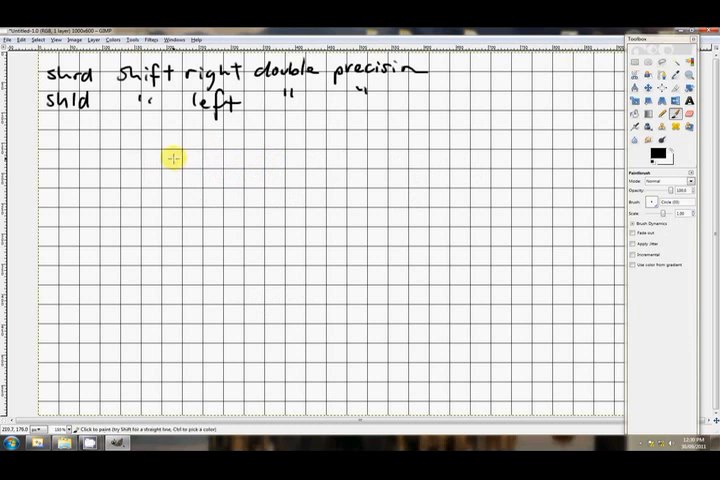
mouse_move(100, 155)
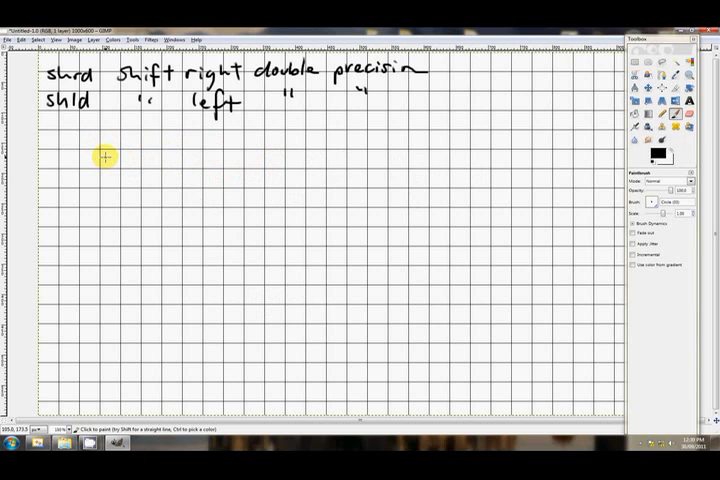
- Write 'ax=' and 'dx=' each followed by 16 binary digits below the header lines
text(qx)
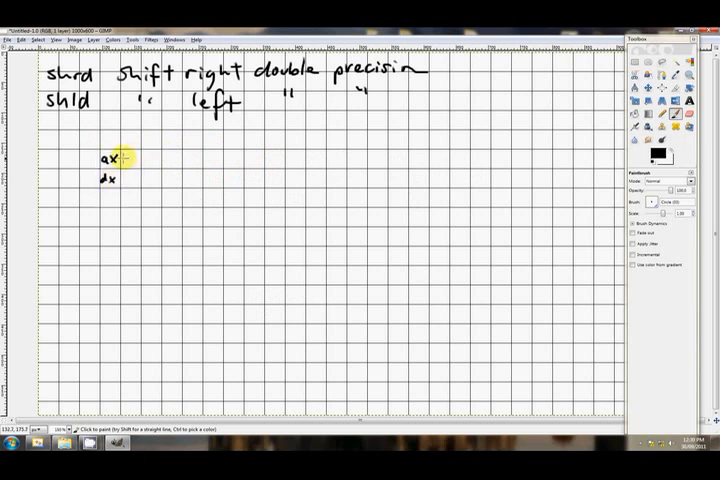
click(168, 161)
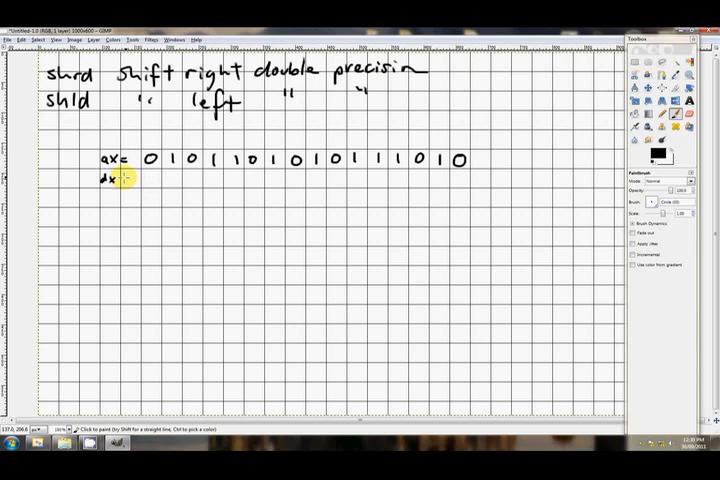
click(175, 180)
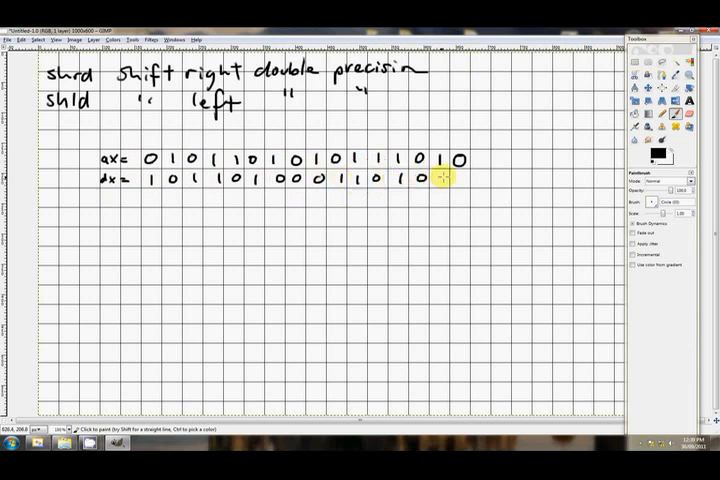
click(454, 179)
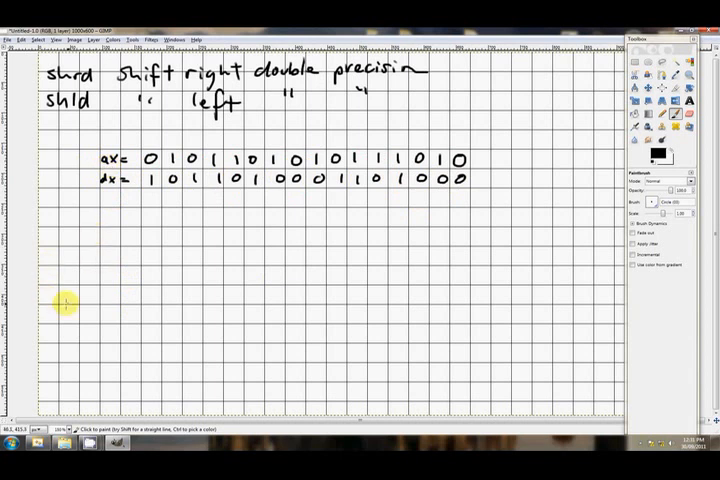
- Write 'shrd ax,dx,4' and sketch a 'discard!' bracket with a carry flag arrow
drag(55, 310, 85, 315)
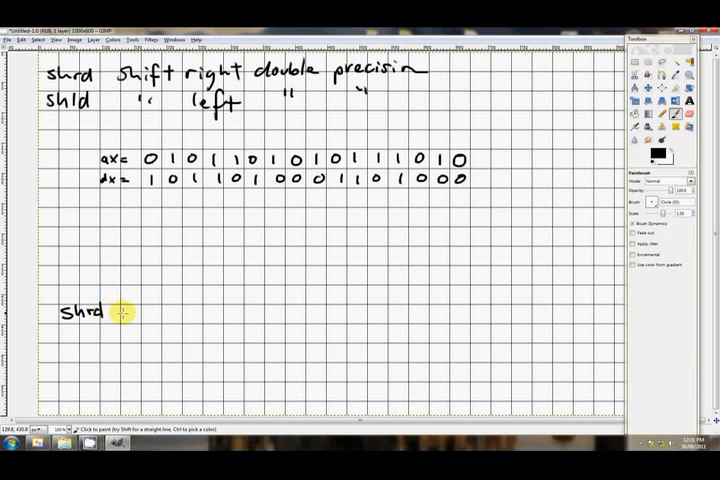
drag(115, 312, 155, 312)
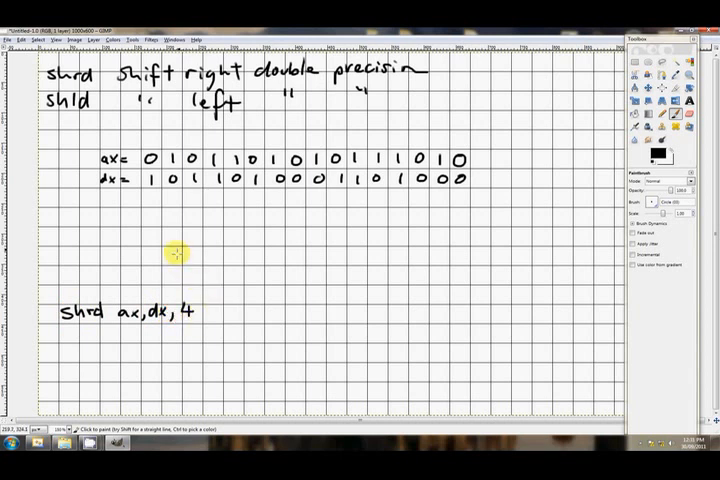
mouse_move(217, 231)
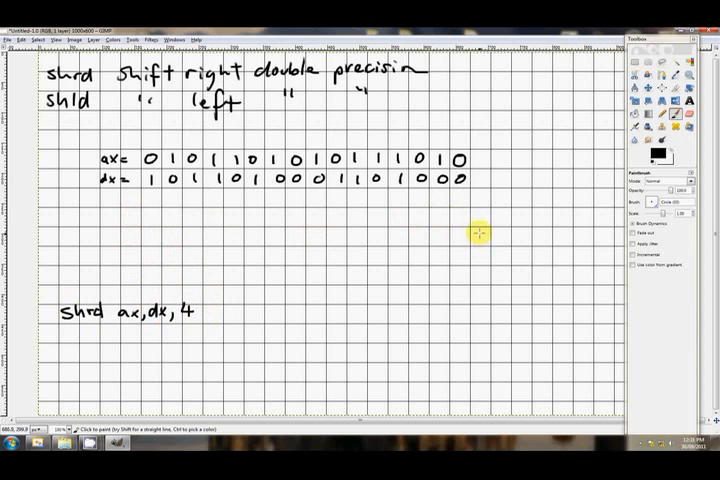
click(478, 231)
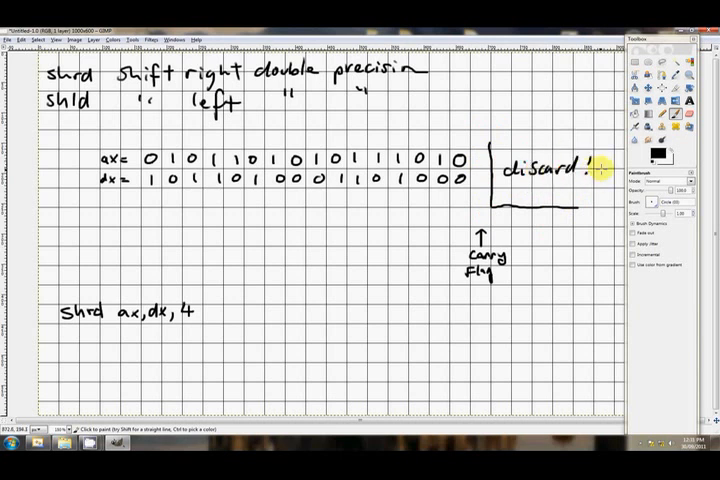
click(630, 68)
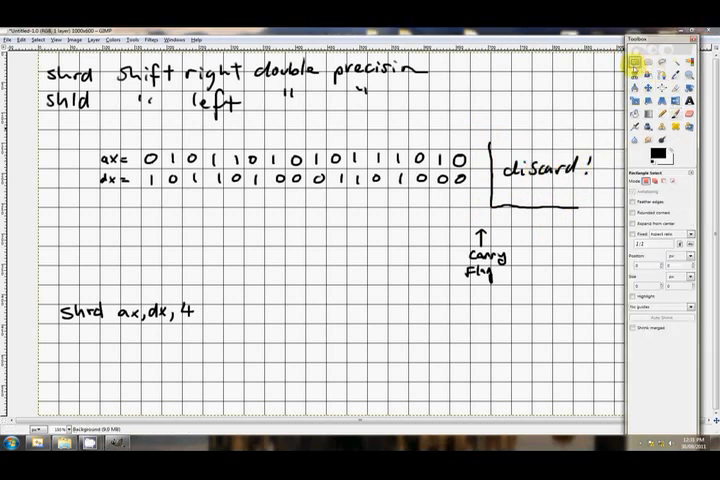
mouse_move(140, 147)
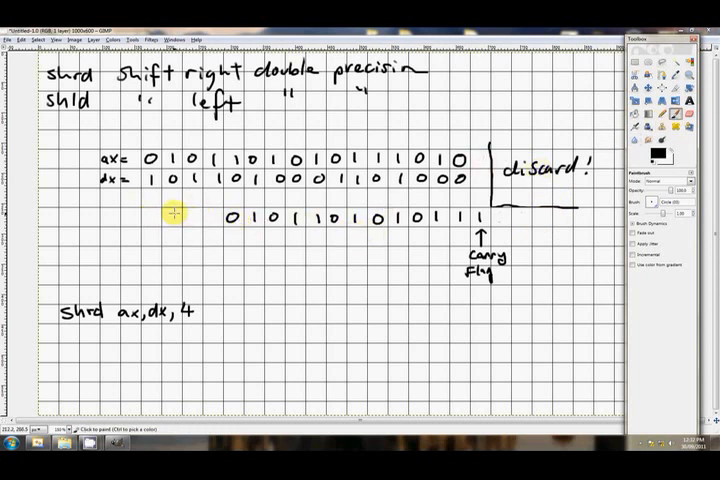
mouse_move(162, 203)
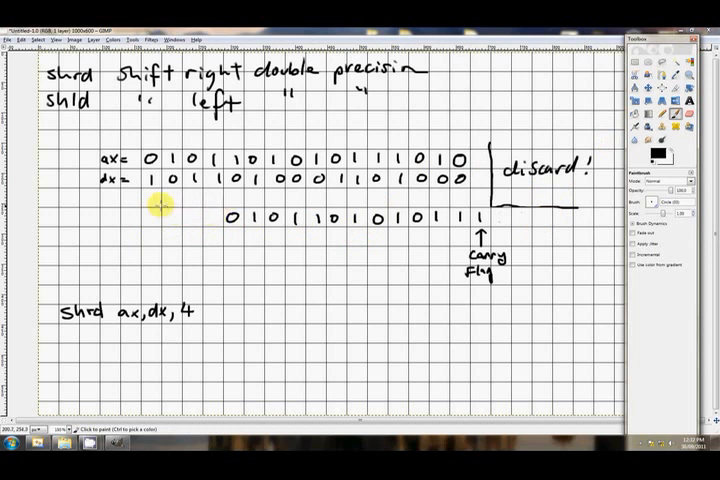
mouse_move(146, 211)
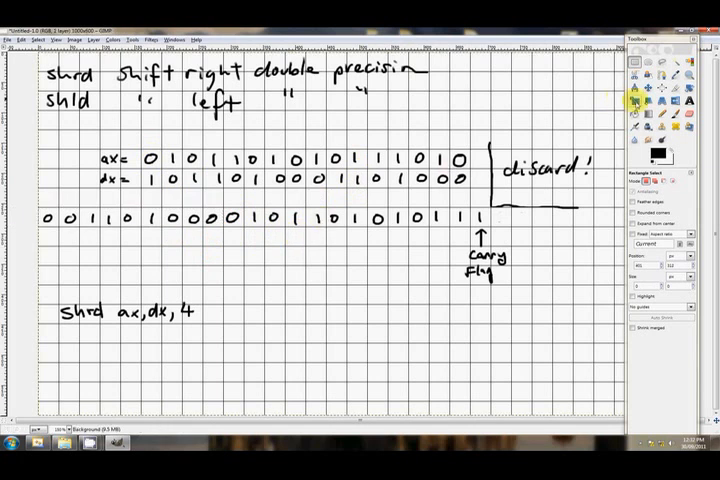
- Erase the surplus leading digits at the left of the shifted result row
click(638, 108)
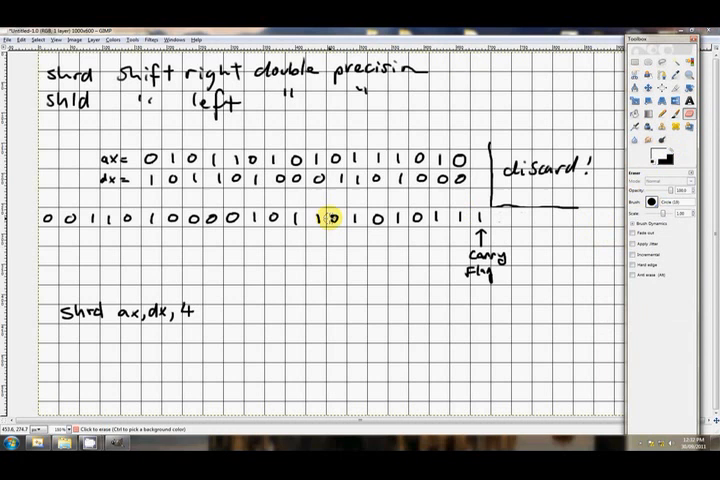
click(67, 214)
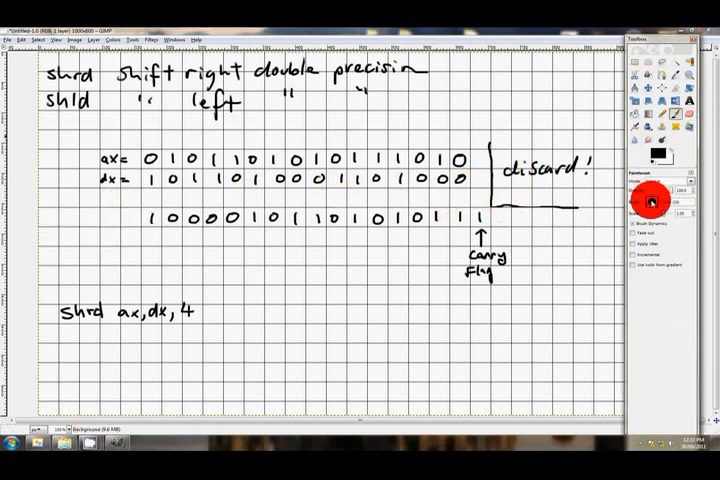
- Draw a bracket under the first bits of the result row with the Paintbrush
click(178, 235)
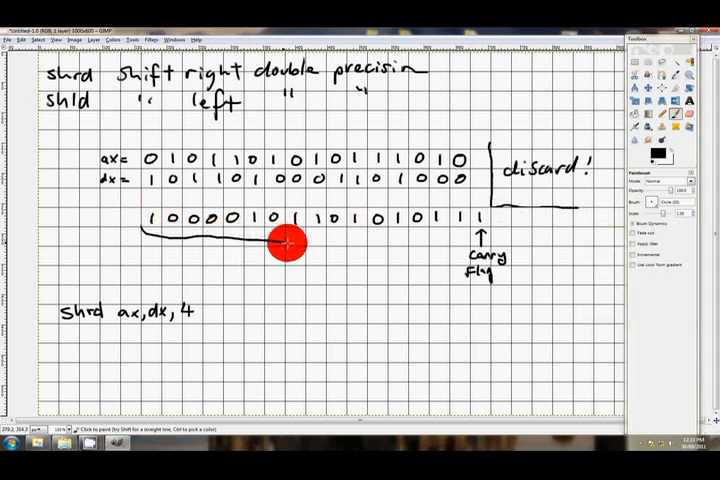
drag(290, 242, 410, 242)
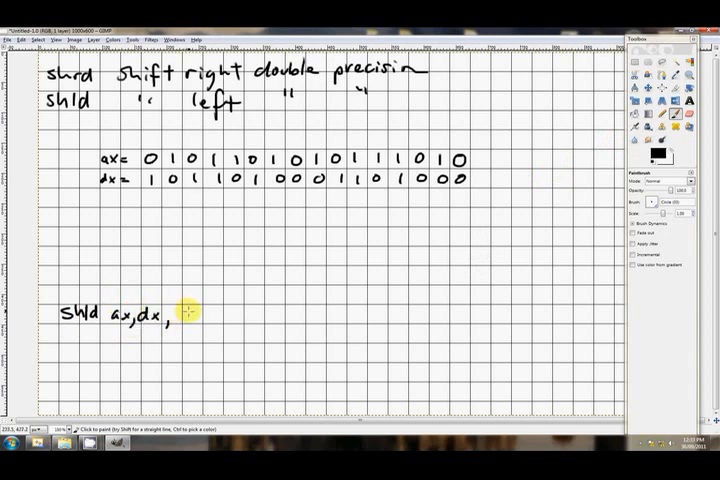
- Complete 'shld ax,dx,5', draw the carry flag arrow, and brace the bits labelled ax
click(184, 311)
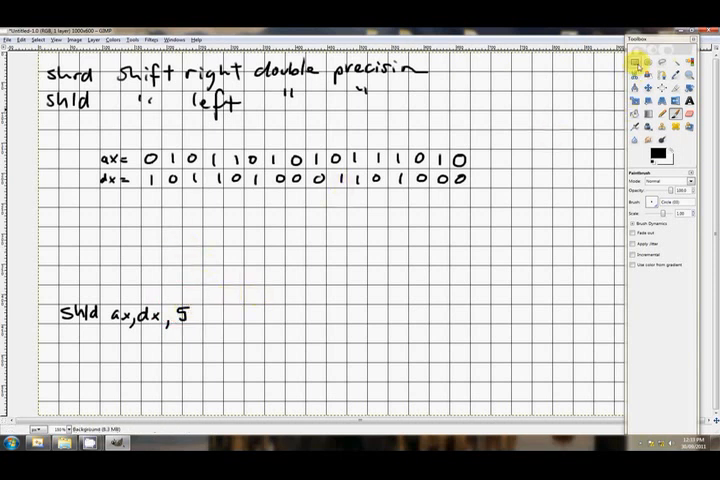
click(128, 244)
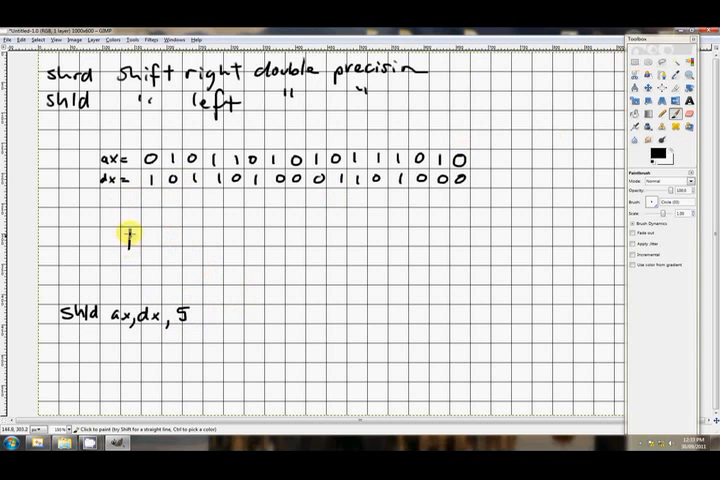
click(150, 159)
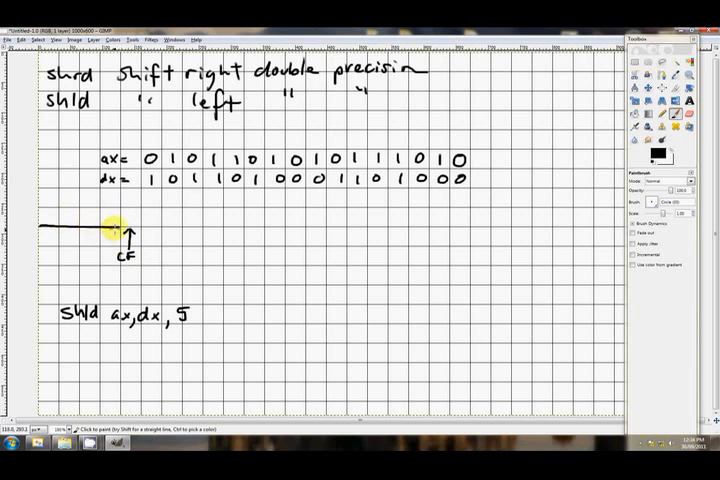
drag(112, 235, 112, 285)
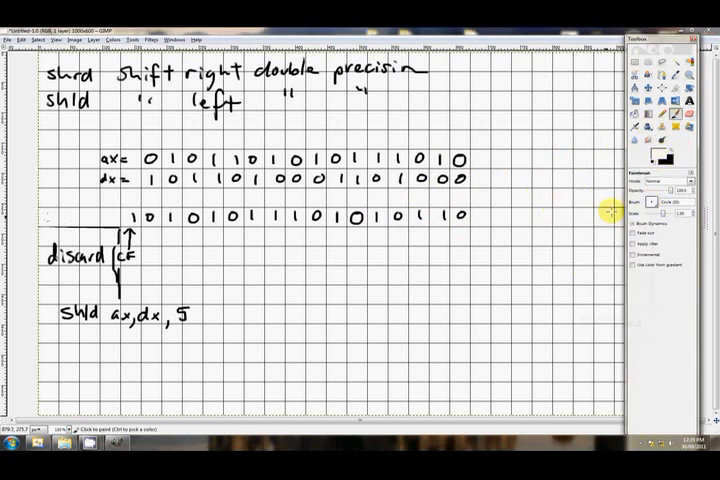
click(146, 229)
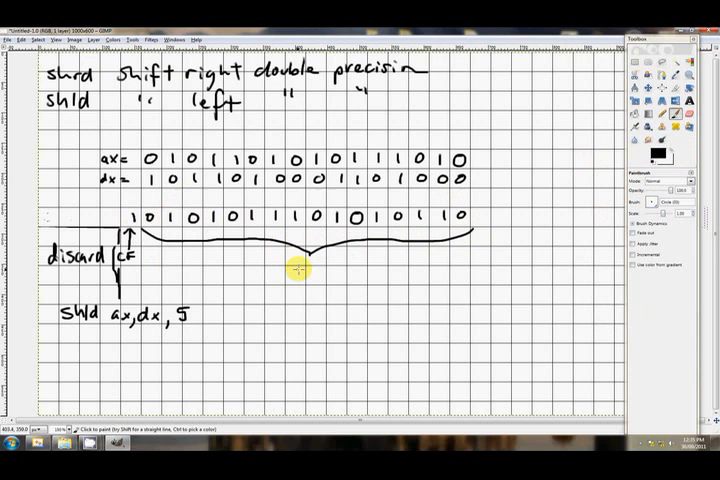
text(ax)
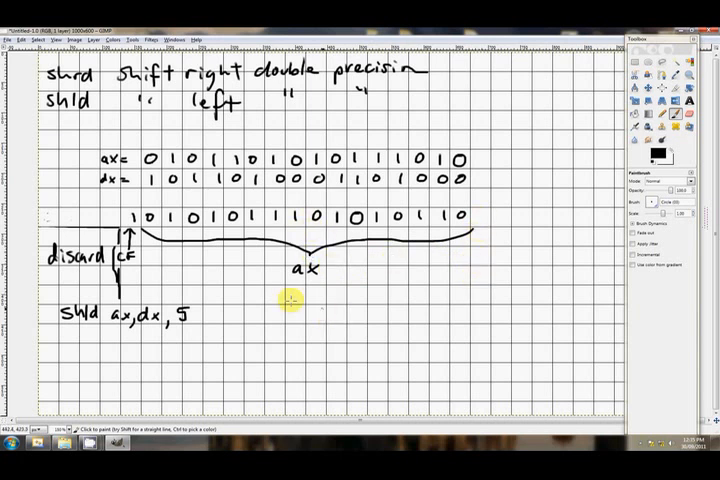
mouse_move(242, 288)
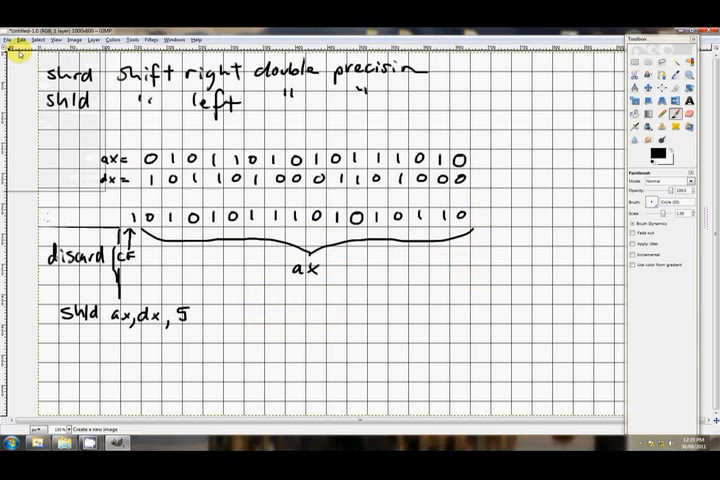
- Create a new blank 1000x600 image through File > New
click(10, 39)
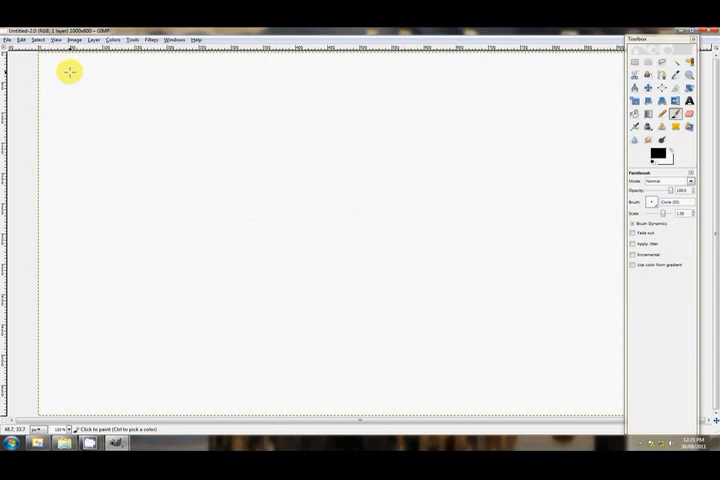
mouse_move(70, 78)
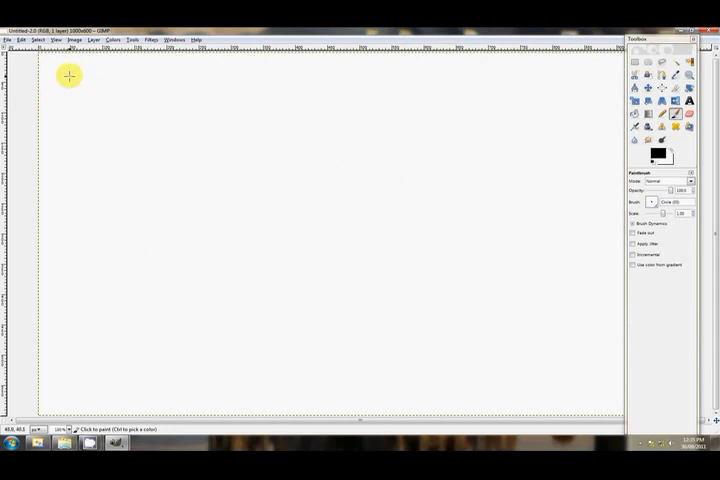
mouse_move(64, 73)
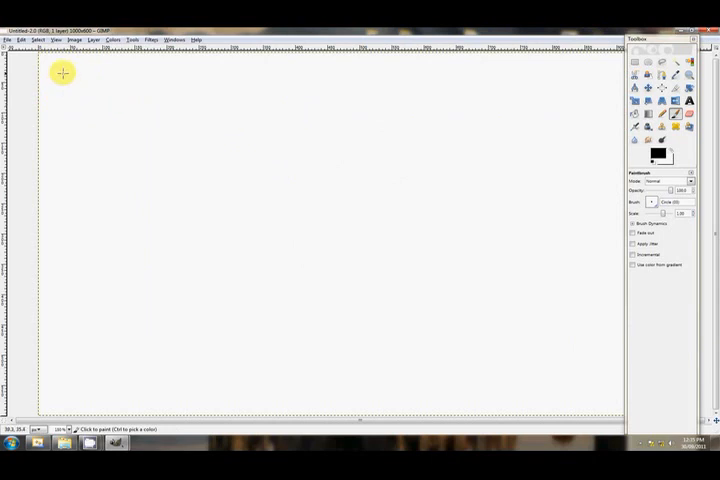
mouse_move(70, 77)
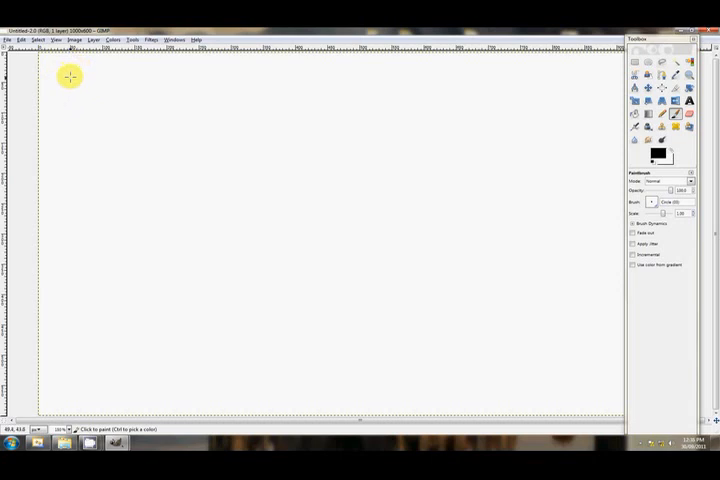
- Write ax, bx, cx, dx numbered 1–4, add Rax and RBX, and box the values
drag(65, 75, 80, 90)
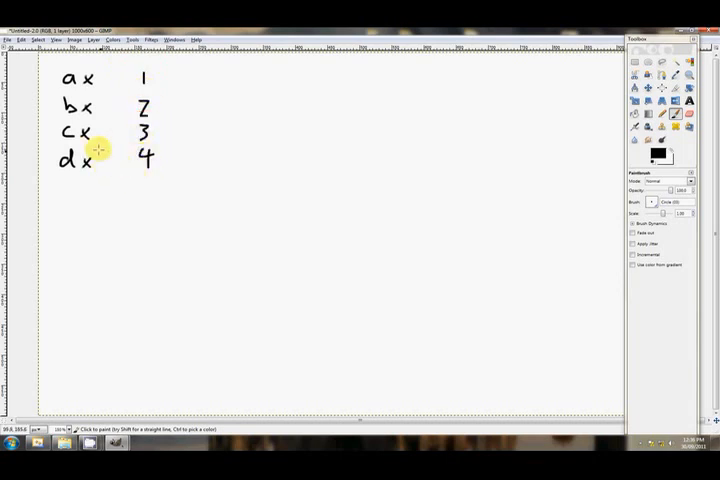
mouse_move(70, 78)
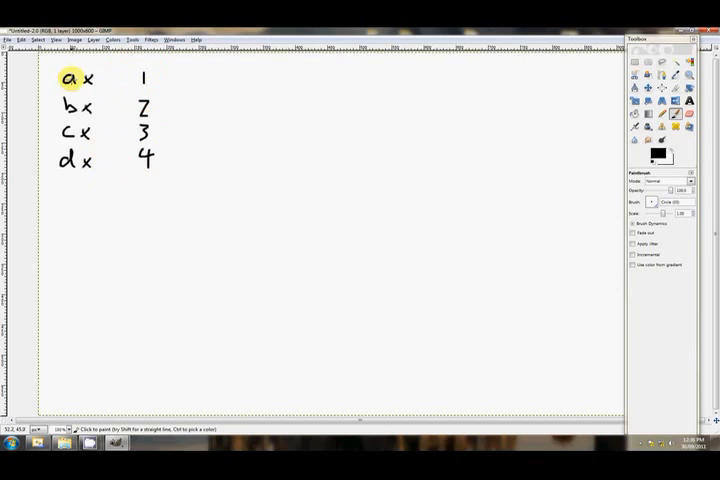
click(69, 160)
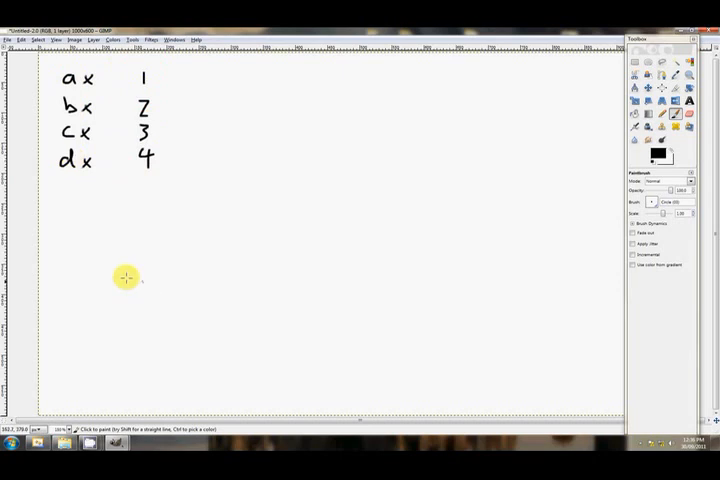
mouse_move(211, 238)
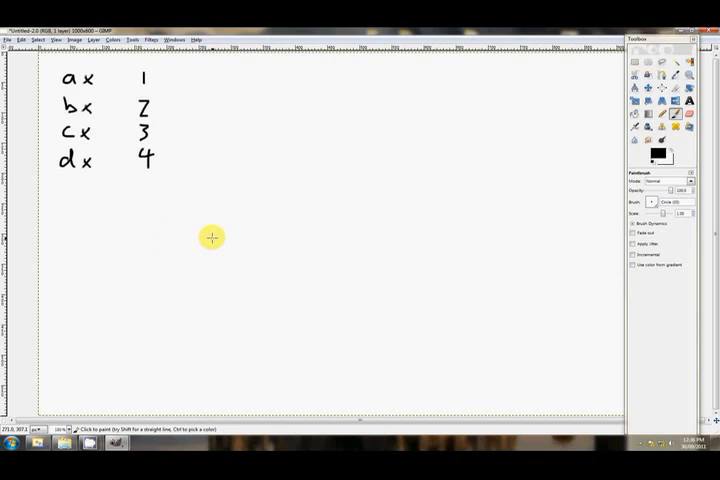
mouse_move(247, 151)
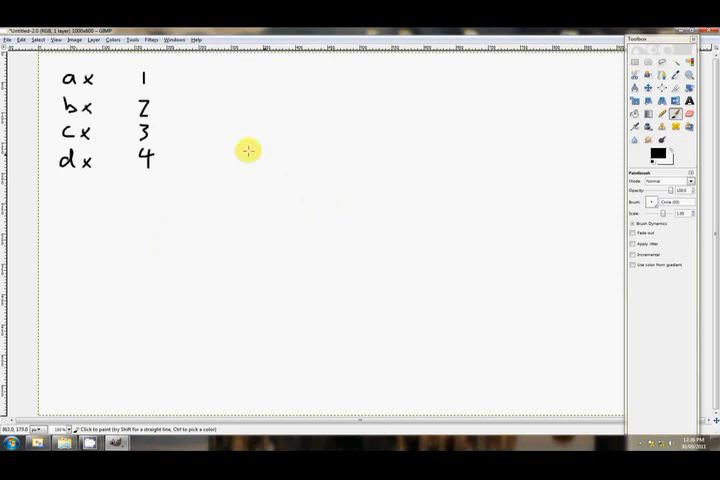
mouse_move(70, 79)
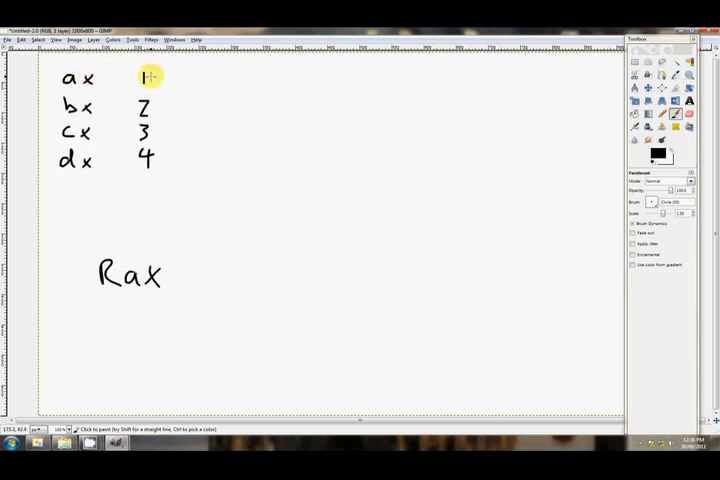
click(78, 103)
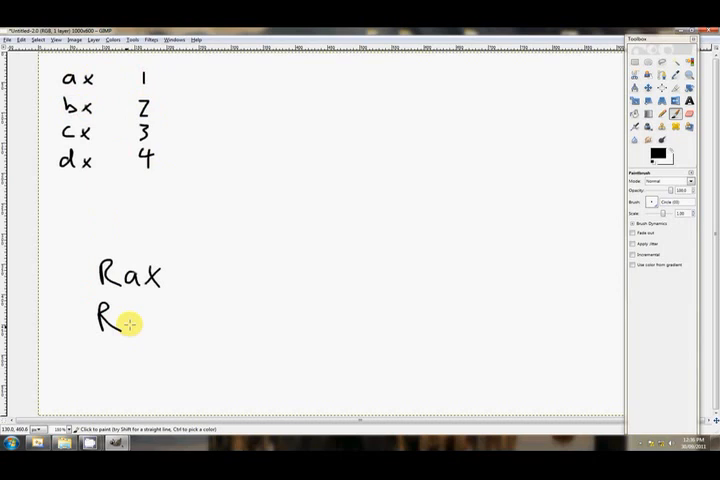
drag(100, 320, 170, 320)
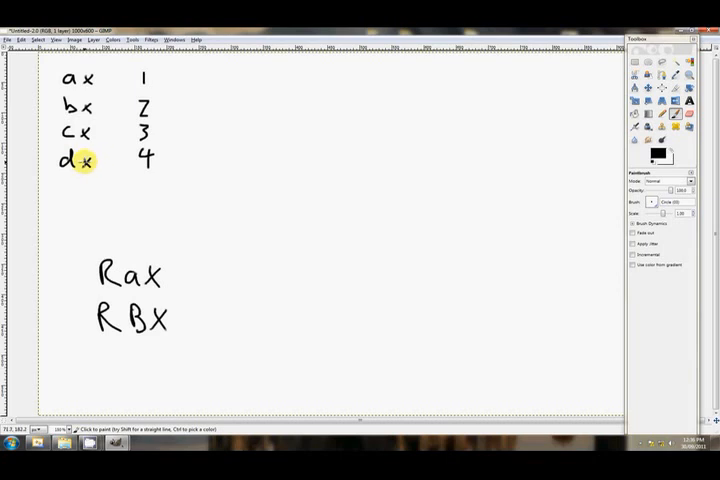
mouse_move(133, 66)
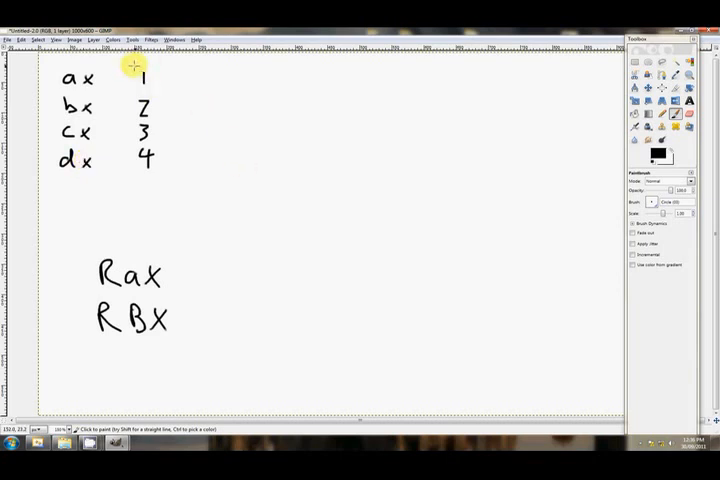
drag(128, 65, 128, 165)
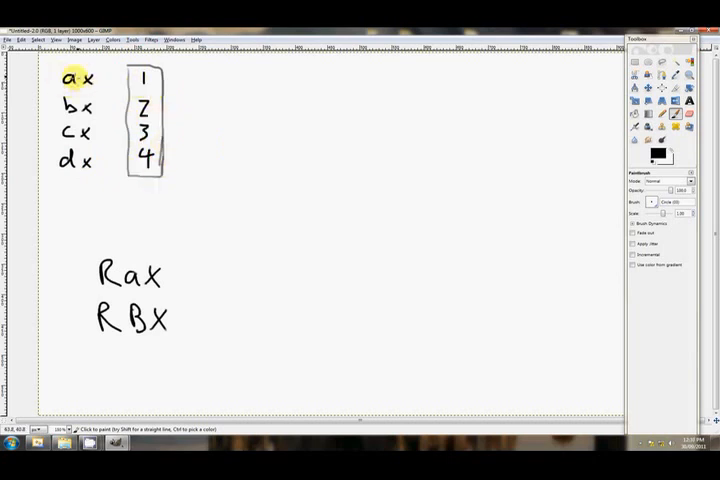
mouse_move(73, 159)
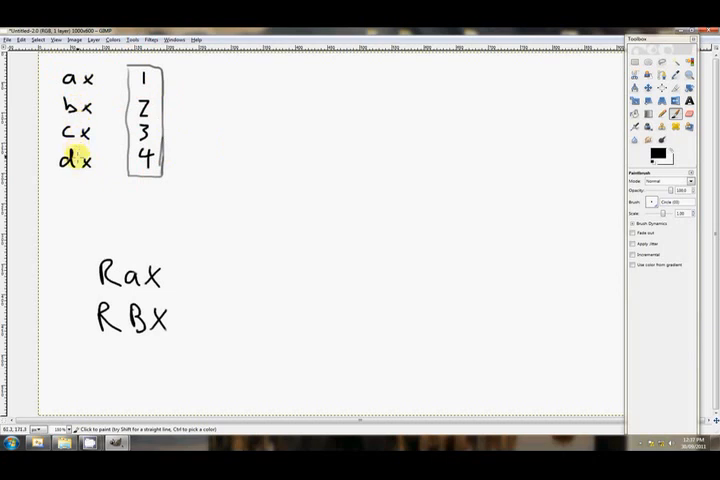
mouse_move(160, 194)
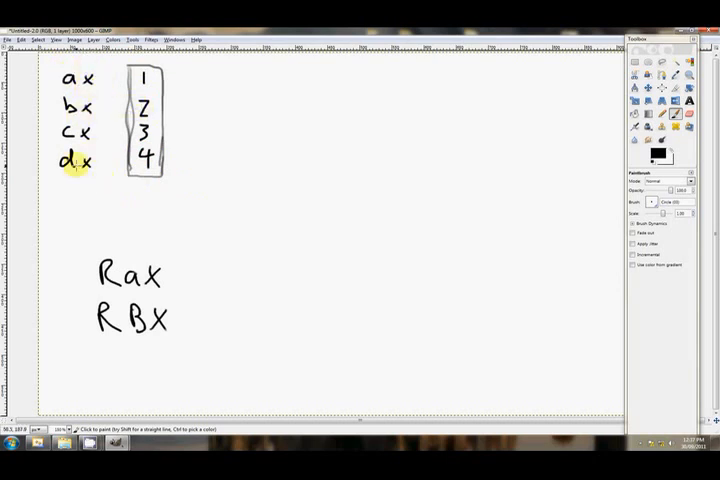
mouse_move(182, 230)
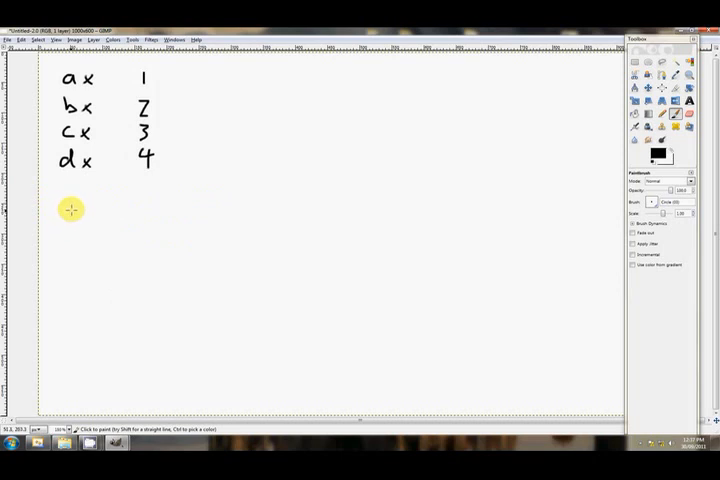
- Write 'shrd rdi, rax, 16' and matching lines for rbx, rcx and rdx
drag(55, 218, 85, 218)
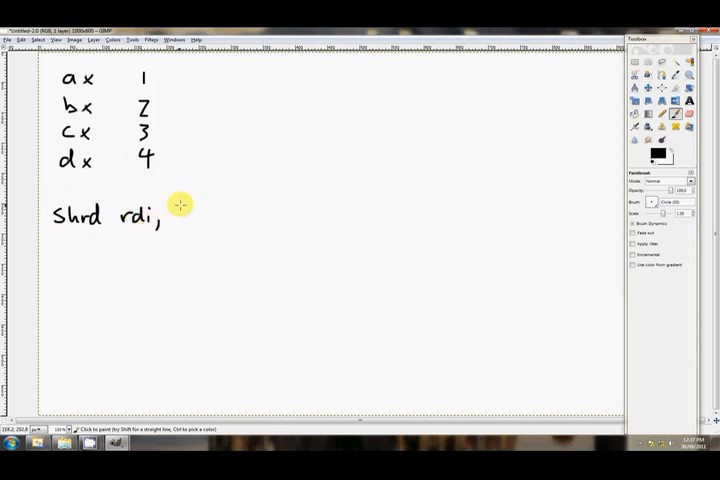
mouse_move(181, 215)
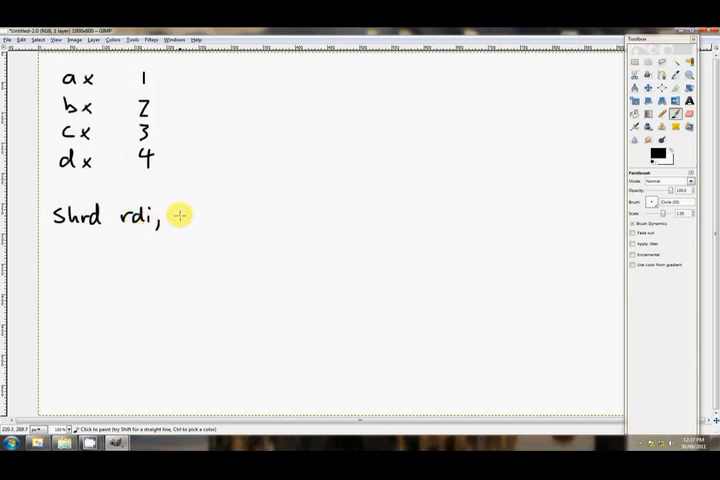
click(192, 218)
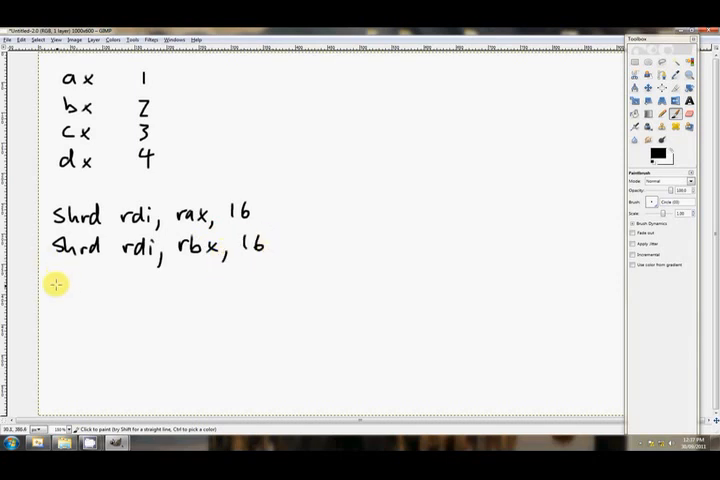
click(140, 280)
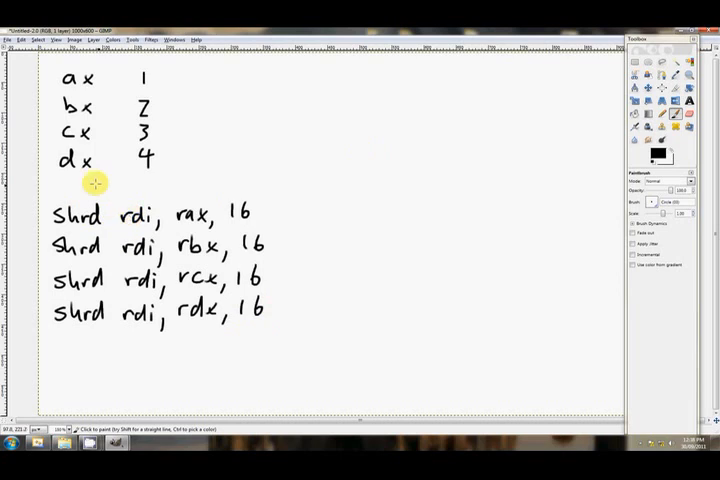
mouse_move(137, 224)
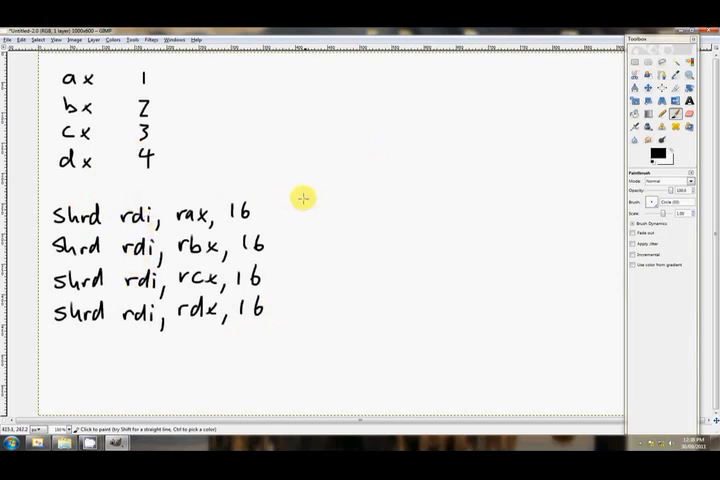
- Draw =rdi boxes holding ax, bx ax and cx bx ax beside the shrd lines
click(315, 199)
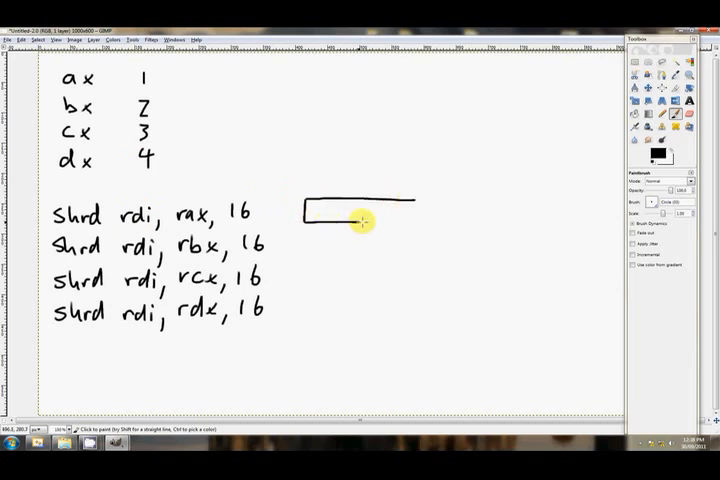
drag(362, 222, 412, 215)
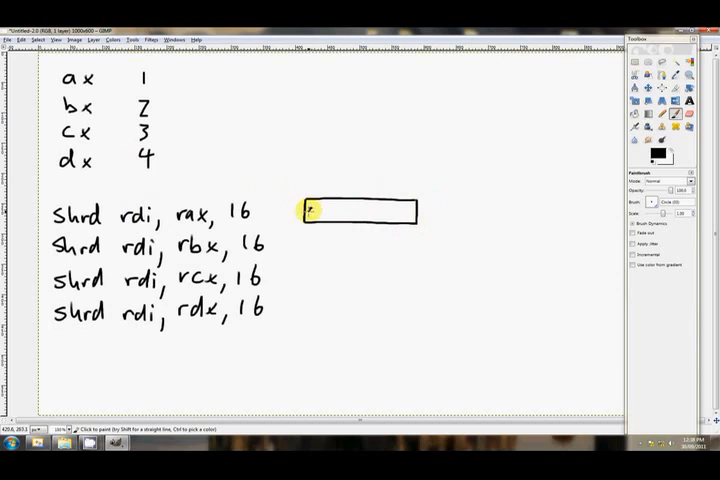
text(ax)
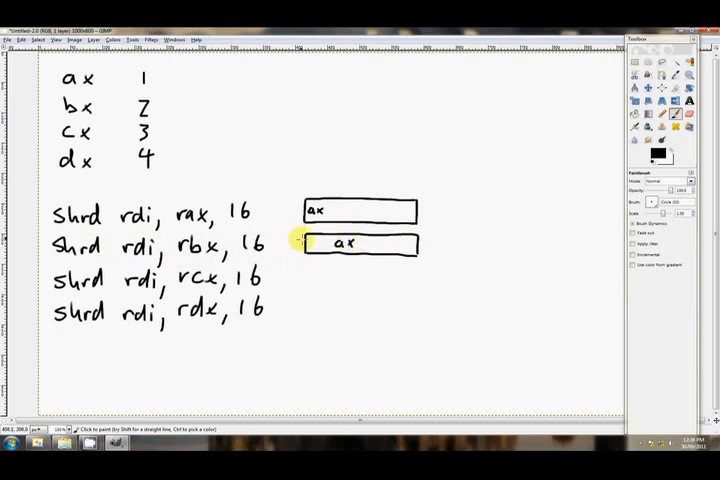
click(313, 245)
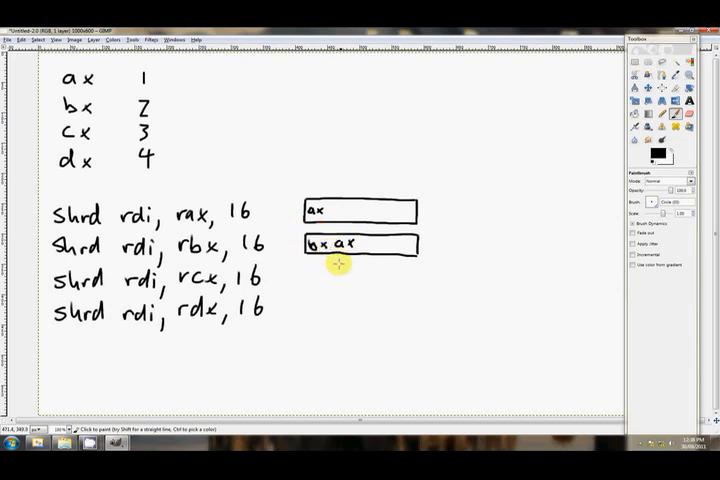
mouse_move(190, 247)
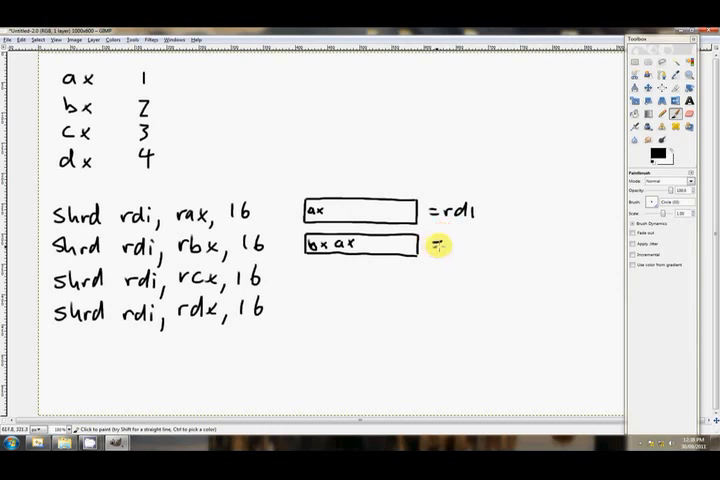
text(=rdi)
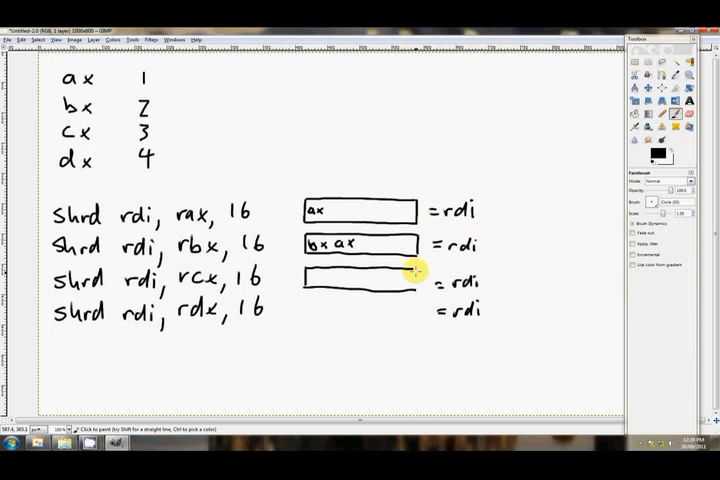
mouse_move(352, 274)
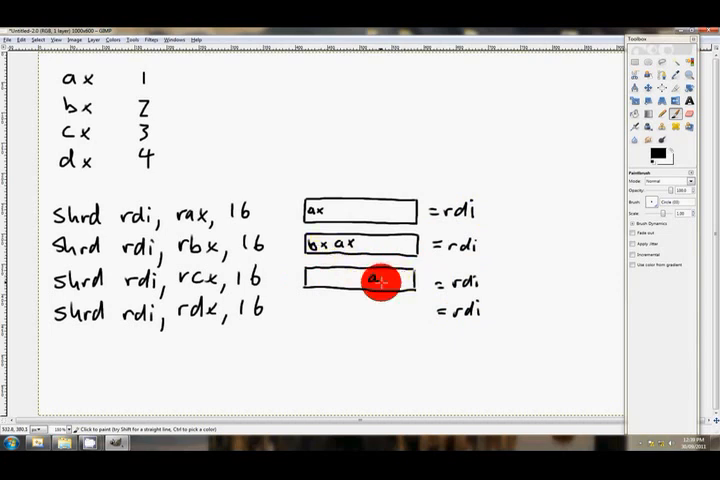
mouse_move(343, 280)
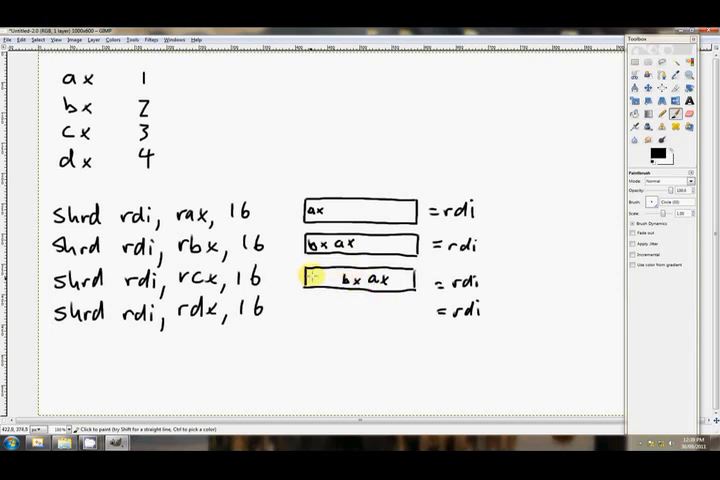
click(323, 280)
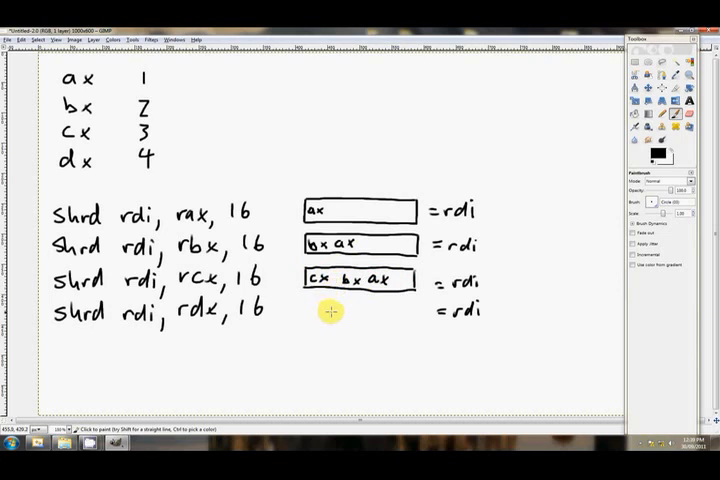
mouse_move(308, 305)
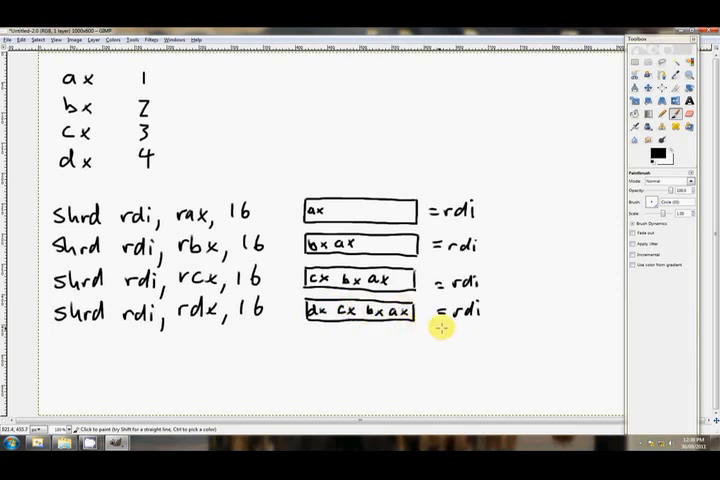
mouse_move(150, 318)
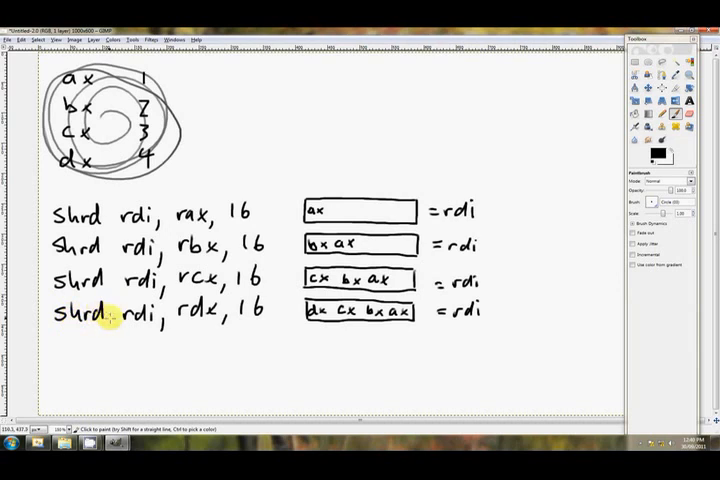
mouse_move(56, 358)
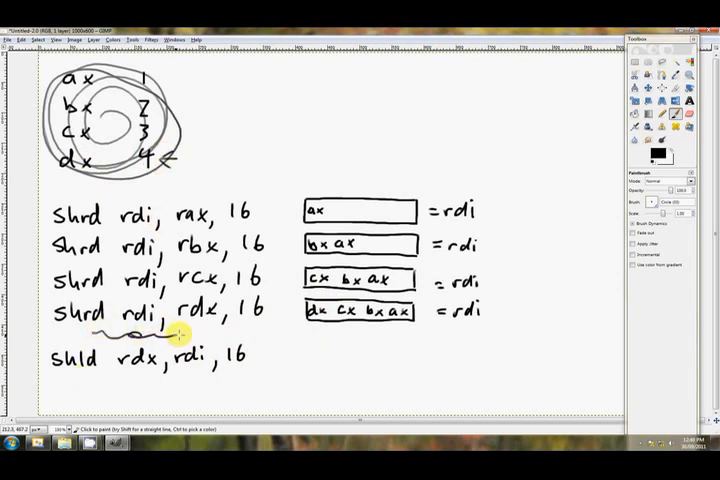
- Underline the last shrd packing line and draw a vertical divider for a new column
drag(100, 330, 225, 330)
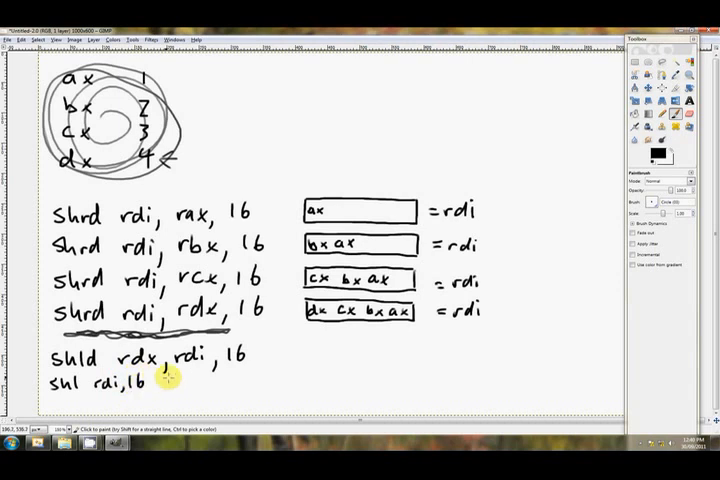
mouse_move(308, 333)
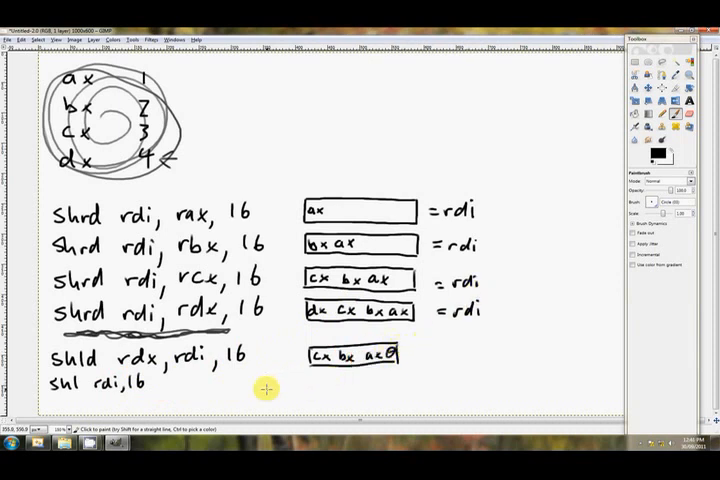
drag(495, 63, 498, 135)
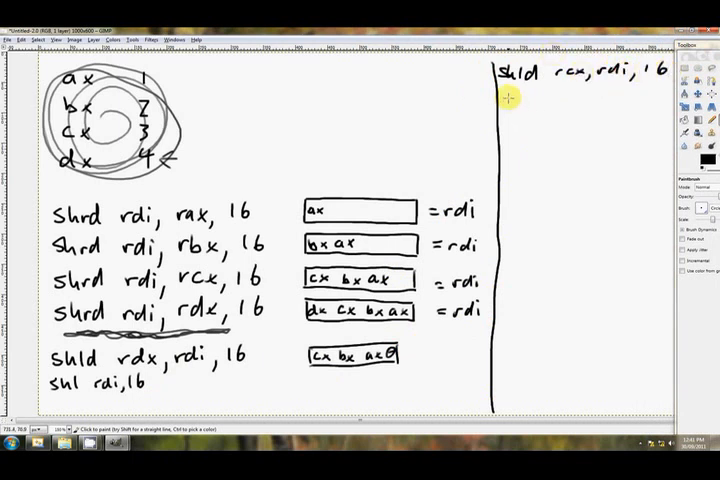
- Handwrite shl rdi, 16 with a bx ax 0 0 box, then the shld rbx and shl rdi, 16 lines
click(550, 95)
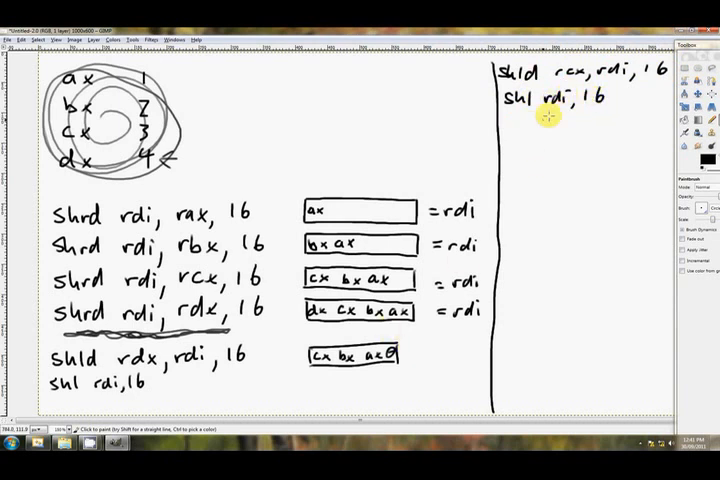
drag(543, 135, 610, 130)
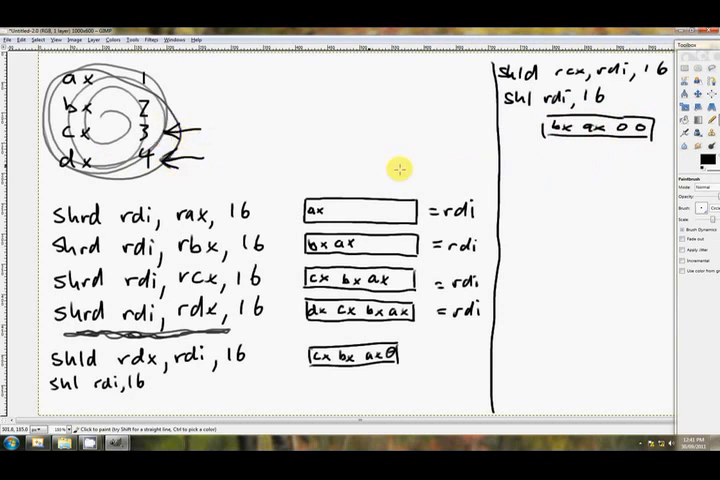
mouse_move(510, 170)
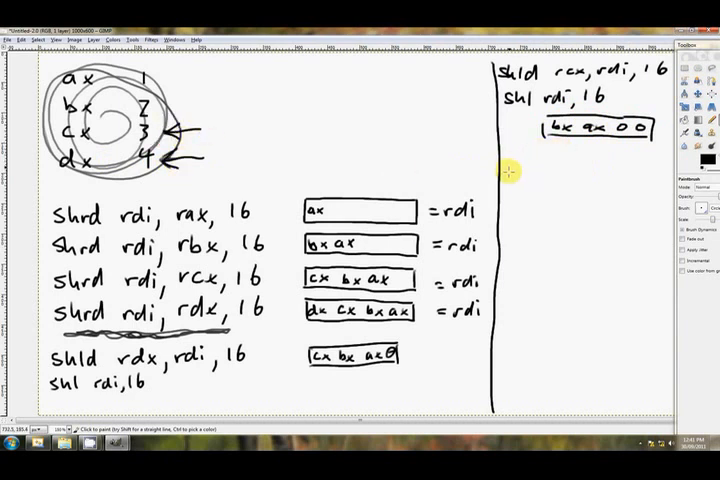
click(512, 175)
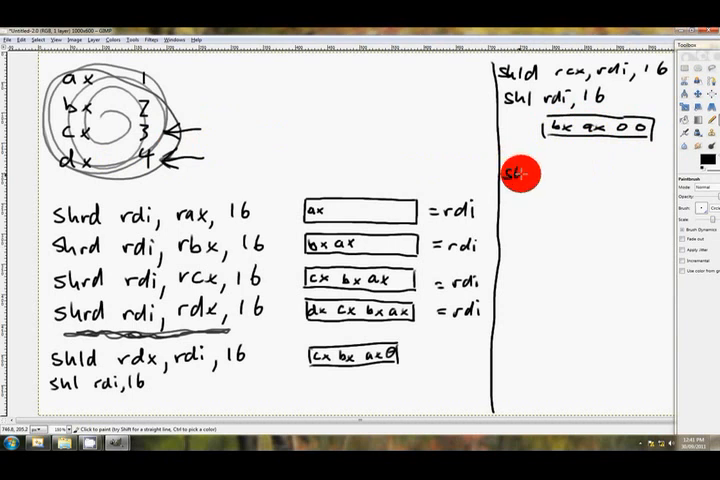
text(shld rbx, rdi, 16)
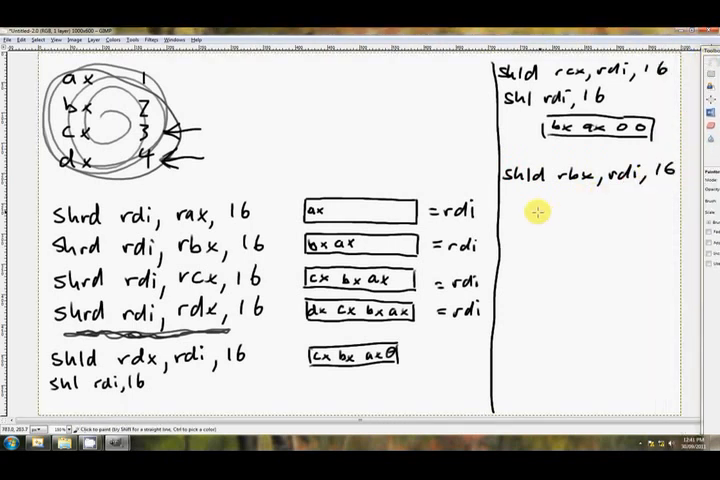
text(shl)
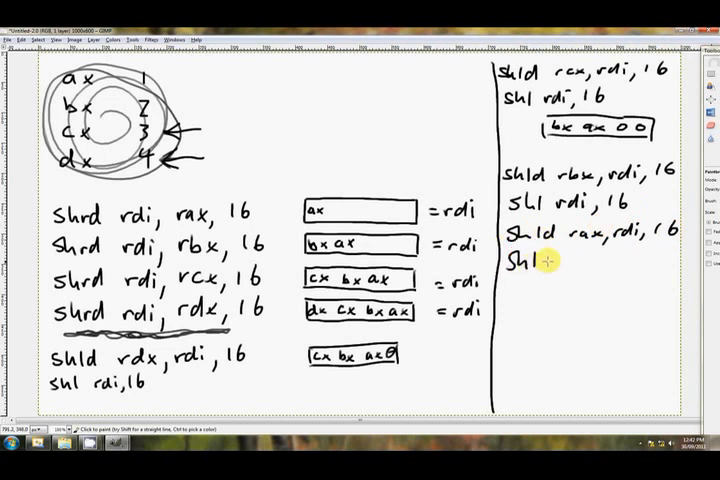
text(rdi, 16)
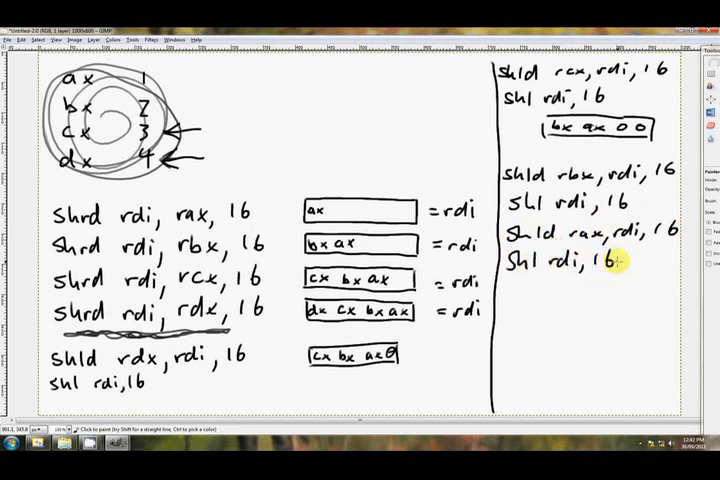
drag(510, 268, 535, 268)
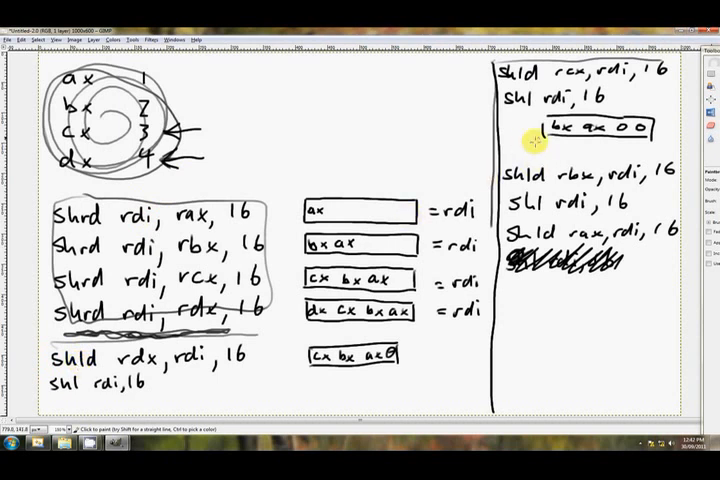
mouse_move(413, 158)
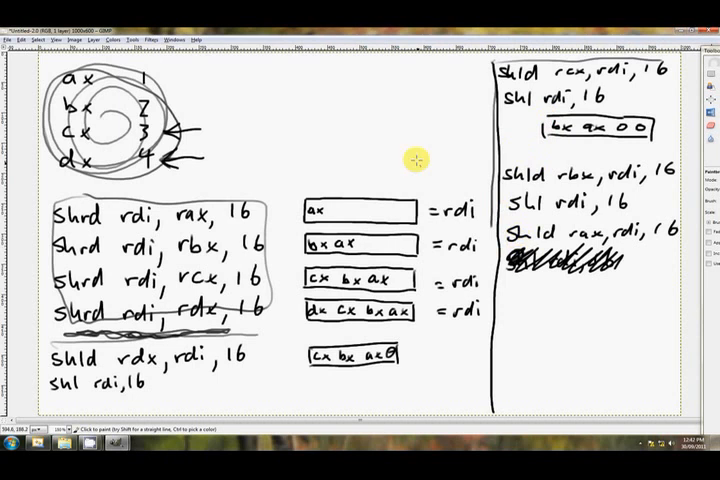
mouse_move(416, 155)
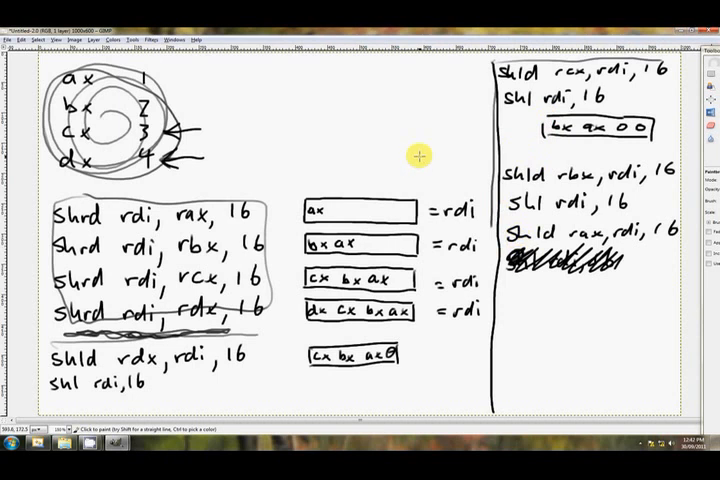
mouse_move(284, 155)
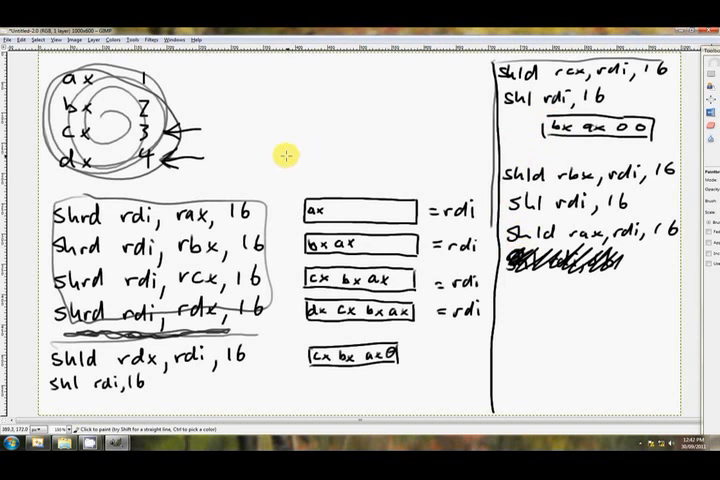